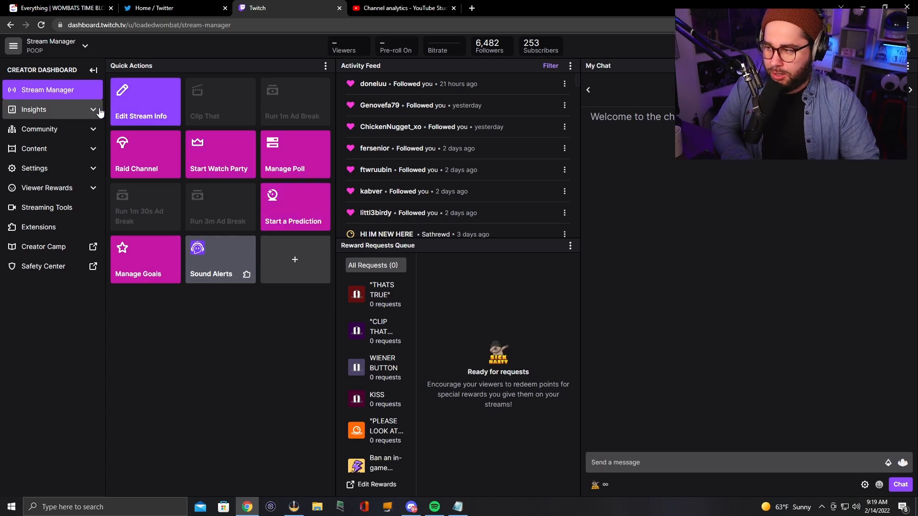
- Expand the Content section in the sidebar to show Video Producer, Collections, Clips and Copyright Claims
left_click(34, 148)
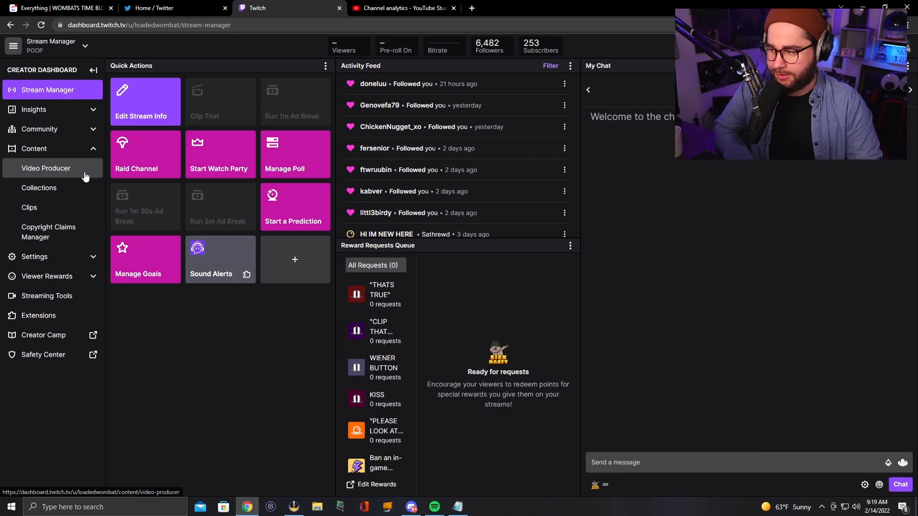
- Open Video Producer to list past broadcasts and the unpublished highlight
left_click(46, 168)
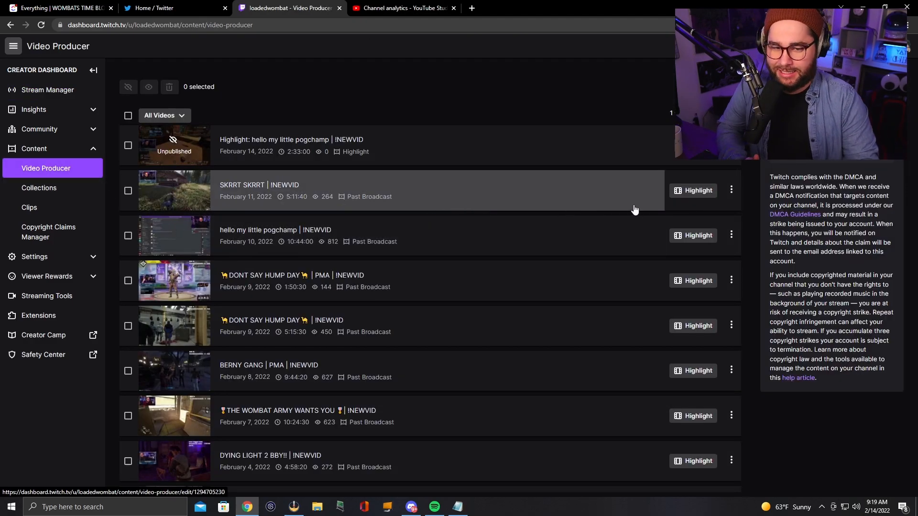
mouse_move(693, 230)
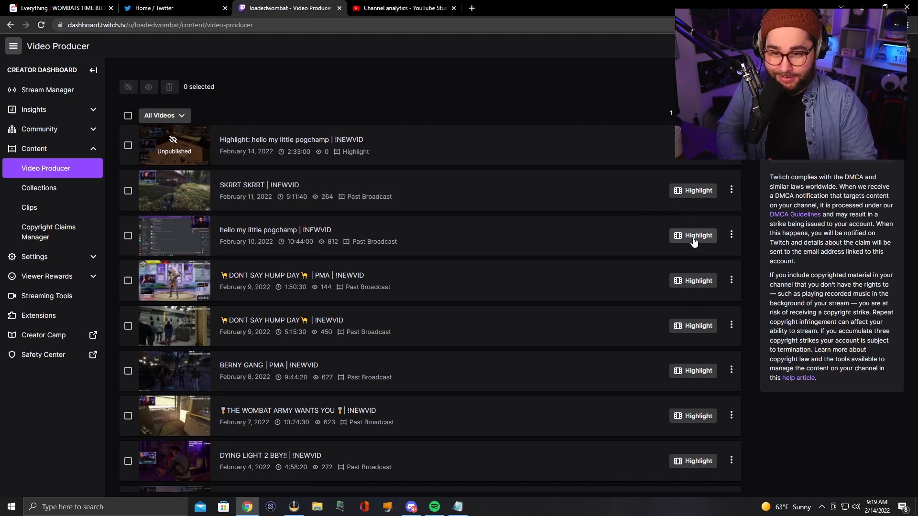
mouse_move(631, 292)
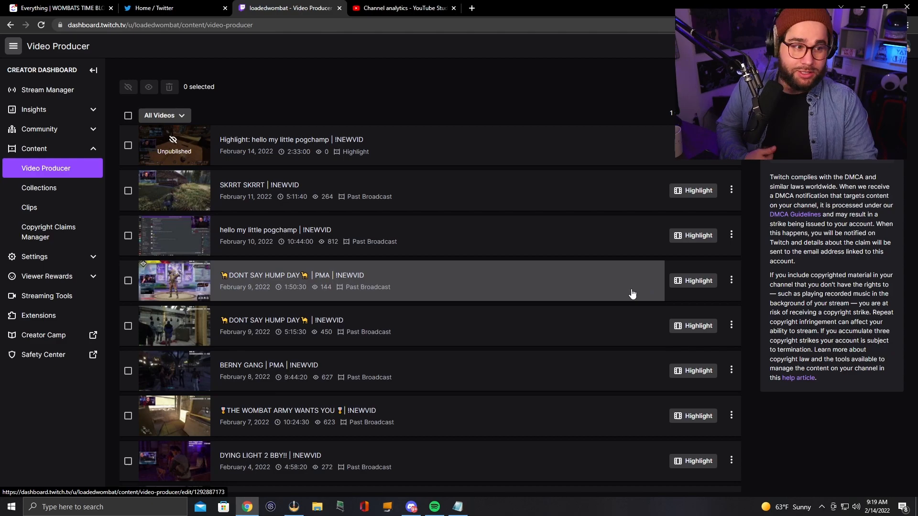
mouse_move(642, 287)
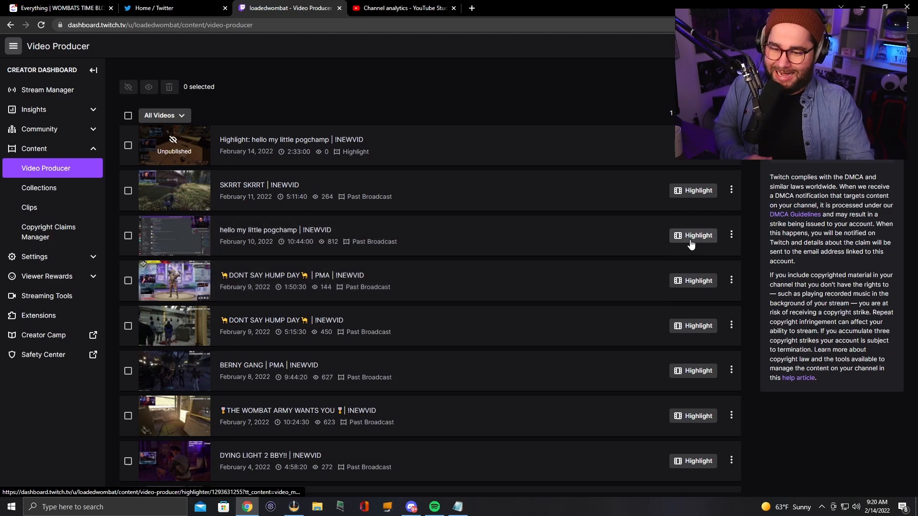
- Start a highlight from the February 10 'hello my little pogchamp' broadcast and pause playback
left_click(692, 235)
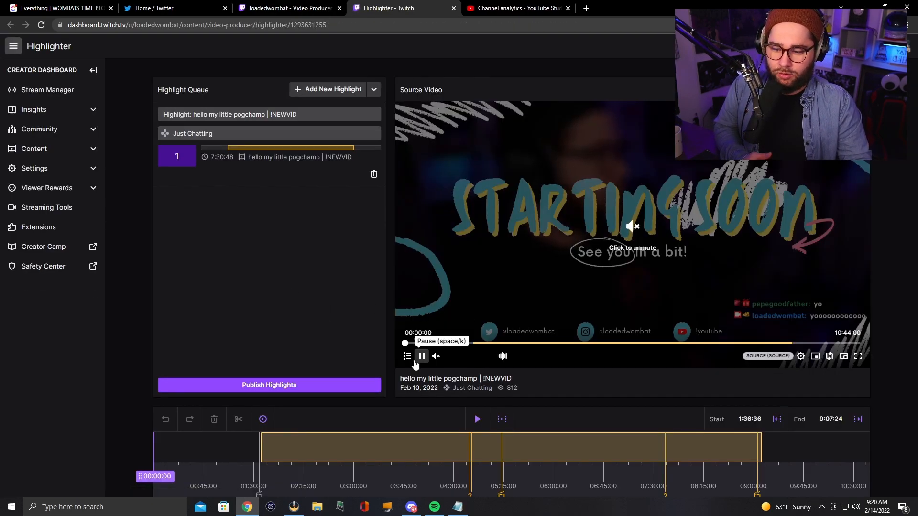
left_click(421, 355)
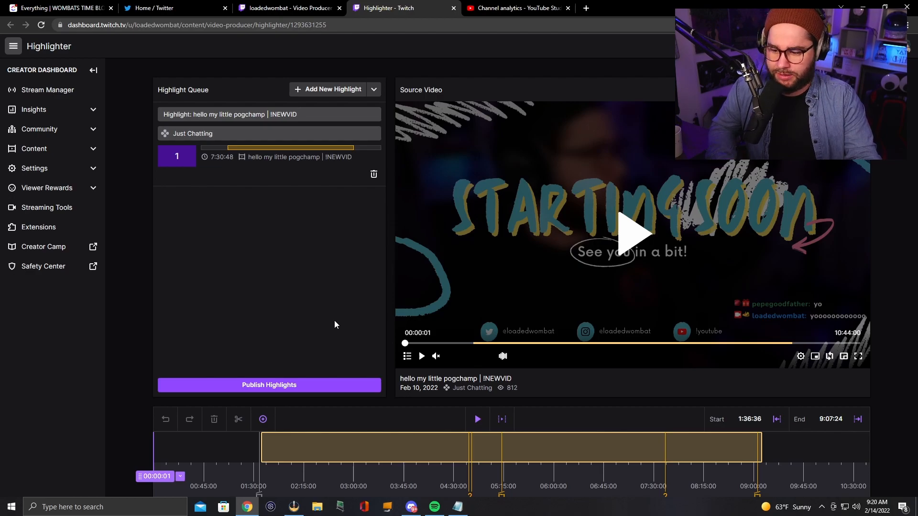
mouse_move(235, 92)
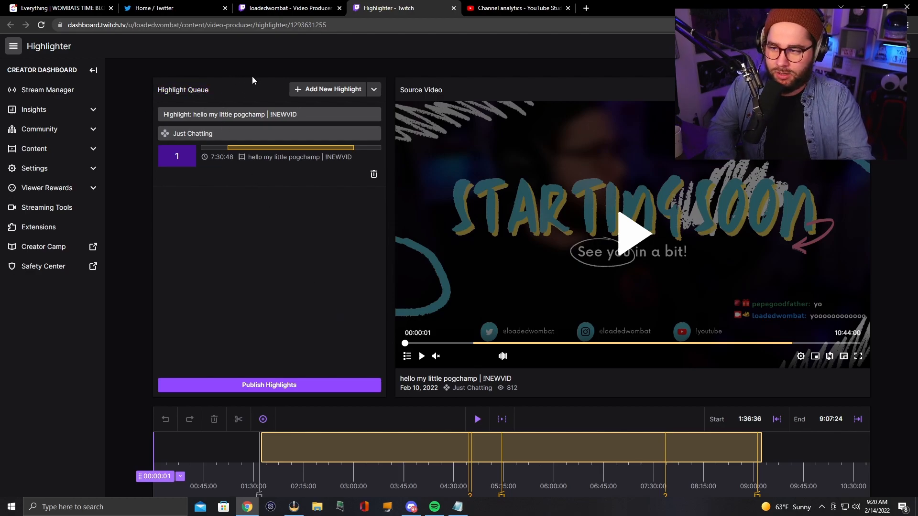
mouse_move(348, 93)
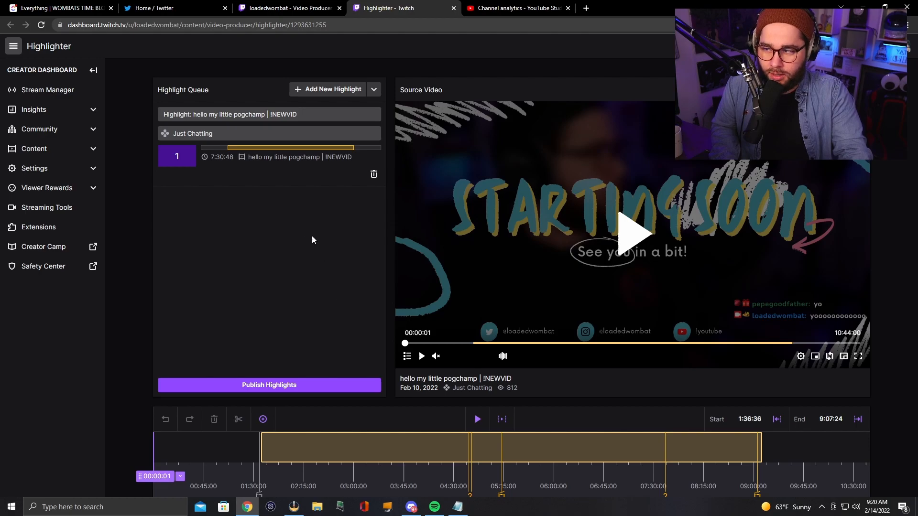
mouse_move(325, 237)
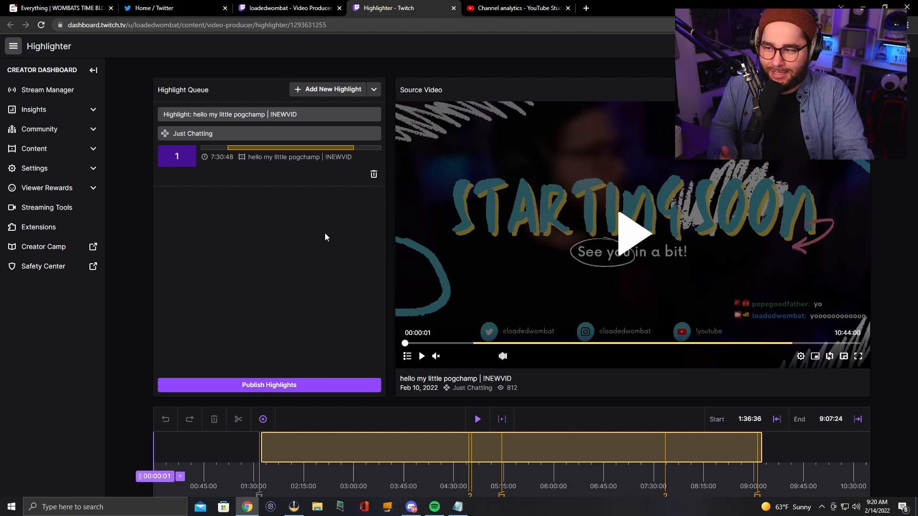
mouse_move(325, 89)
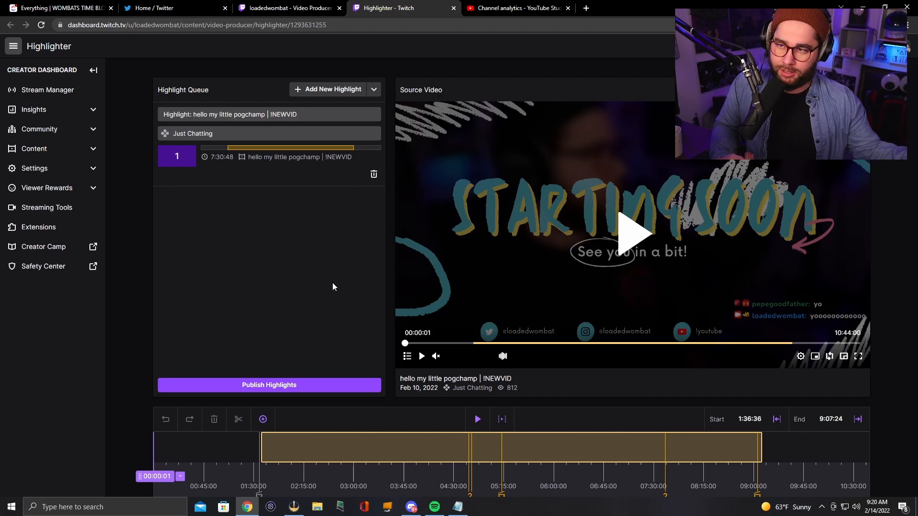
mouse_move(320, 336)
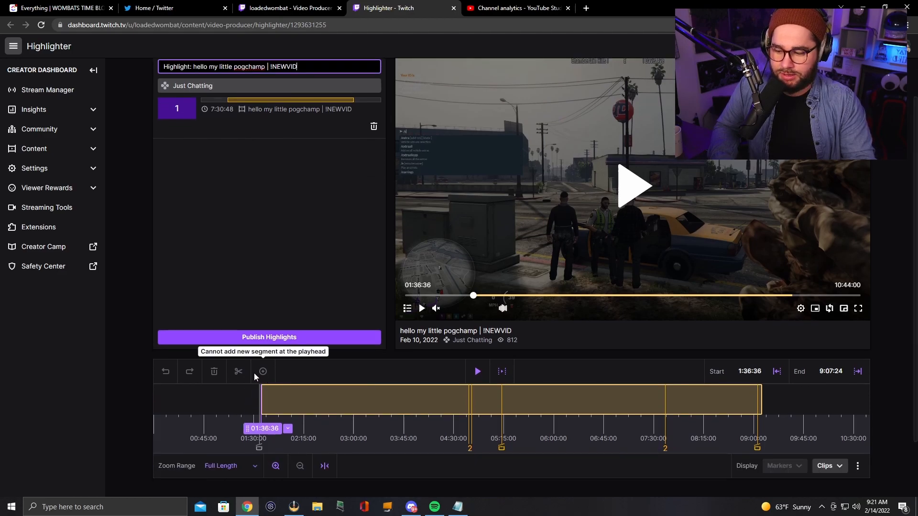
mouse_move(267, 380)
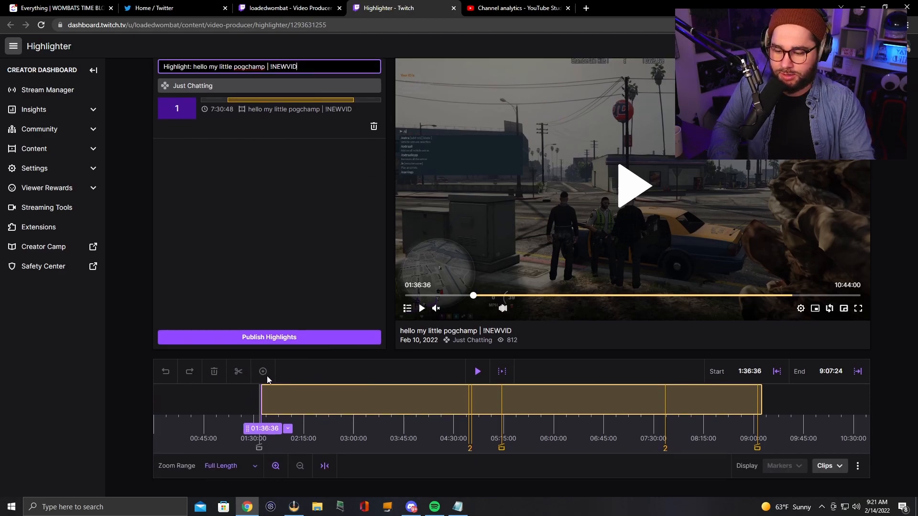
mouse_move(165, 375)
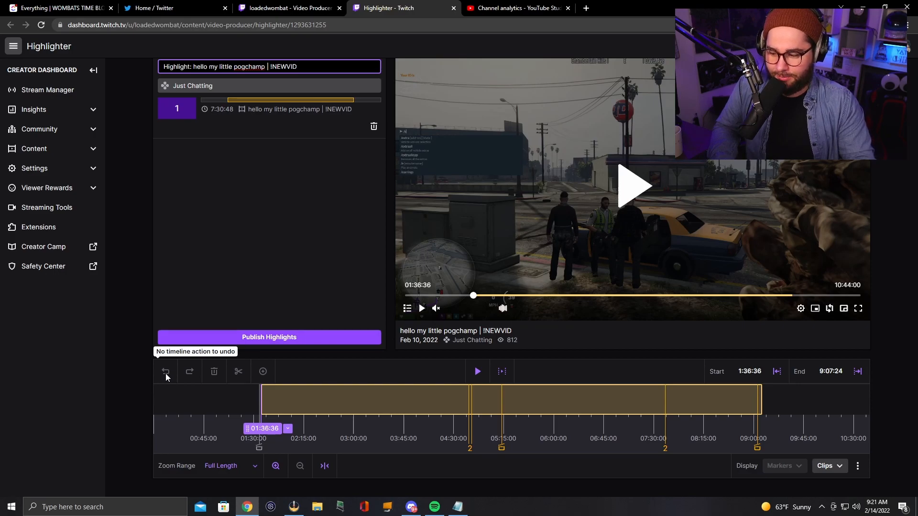
mouse_move(214, 370)
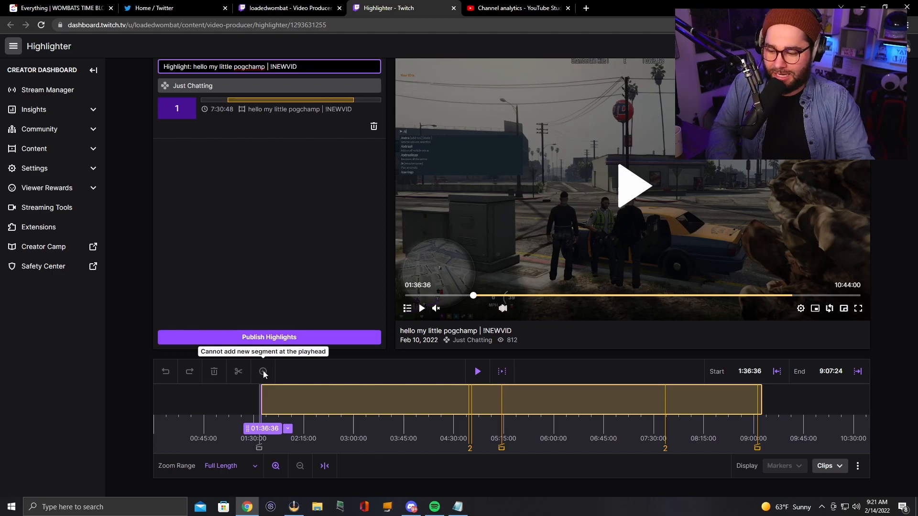
mouse_move(332, 372)
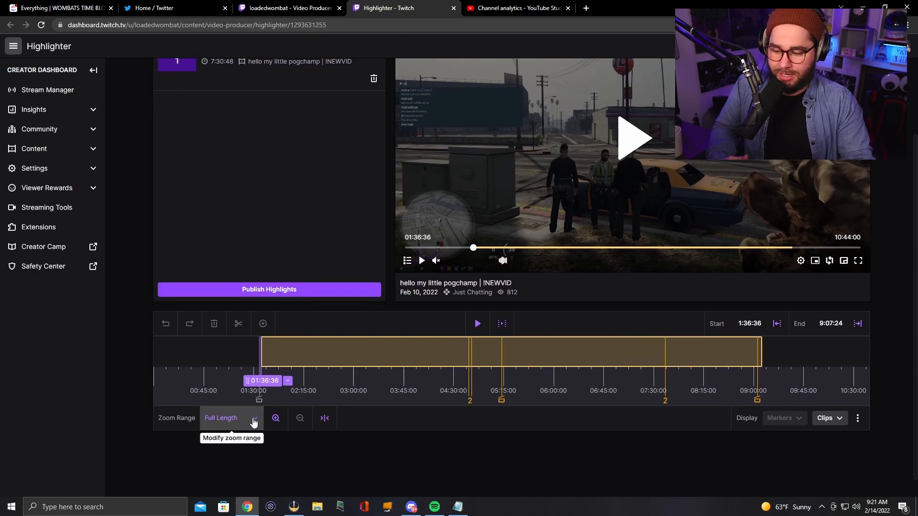
- Zoom the Highlighter timeline out until Zoom Range reads Full Length
left_click(273, 418)
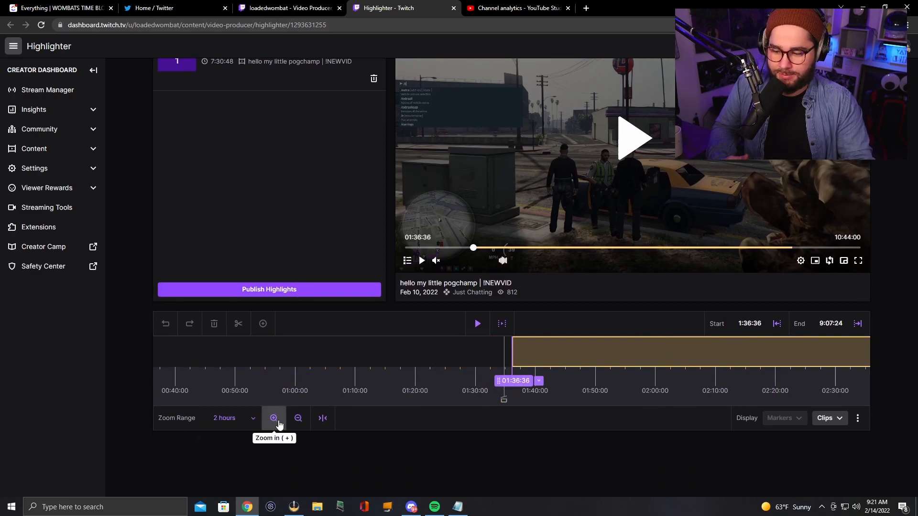
left_click(274, 418)
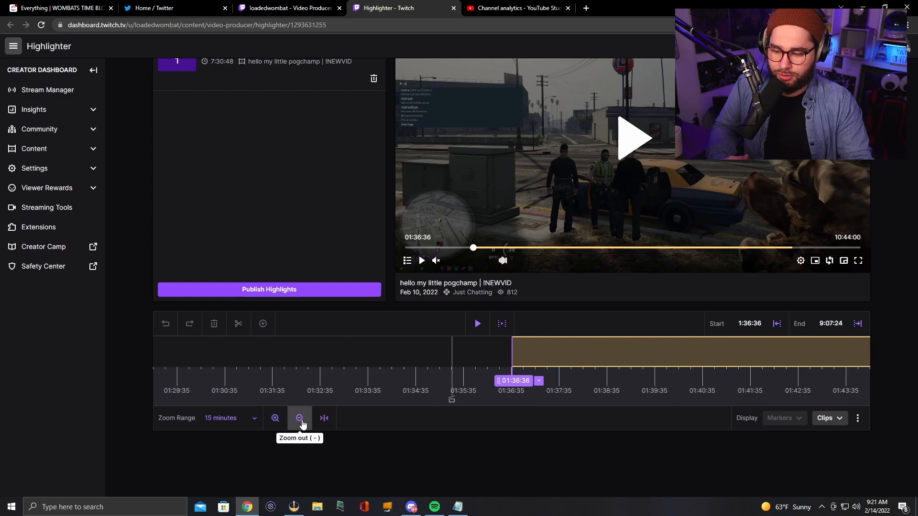
left_click(300, 418)
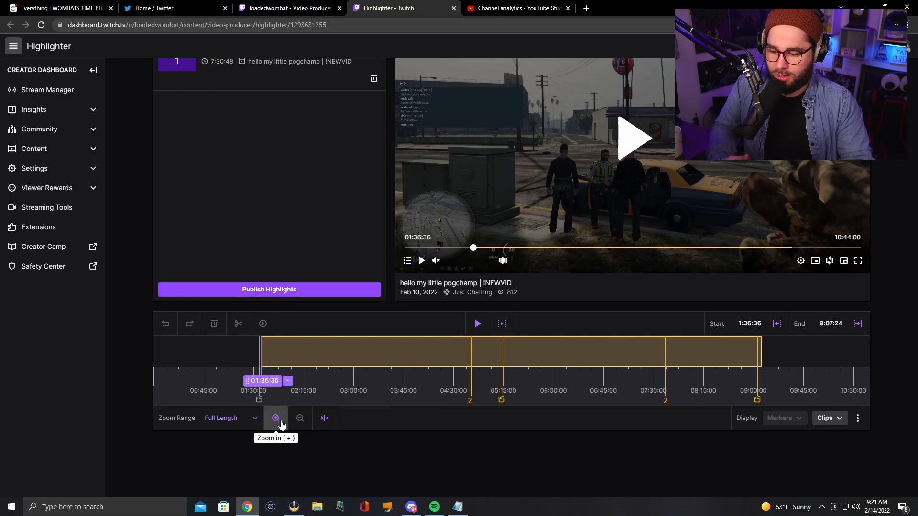
mouse_move(441, 398)
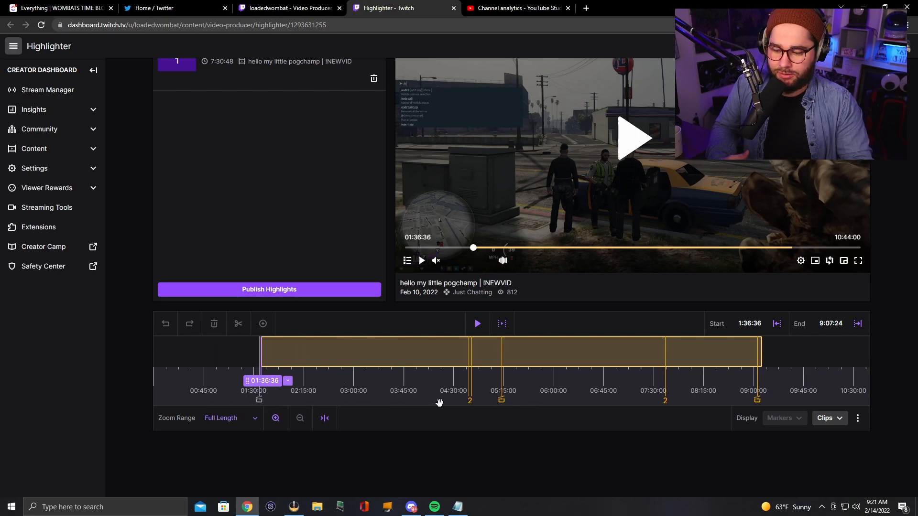
mouse_move(665, 401)
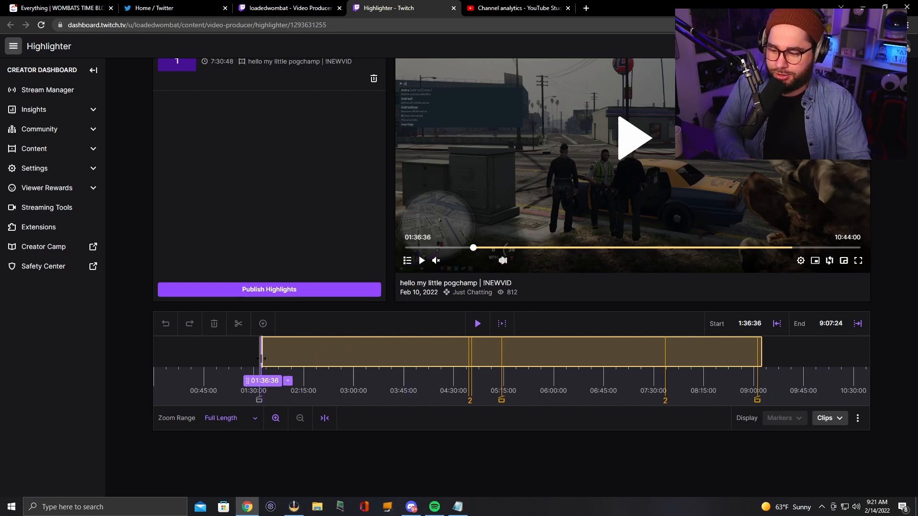
- Drag the highlight's start to 3:43:55, trimming it to 5:23:29, then zoom in
left_click_drag(261, 358, 265, 358)
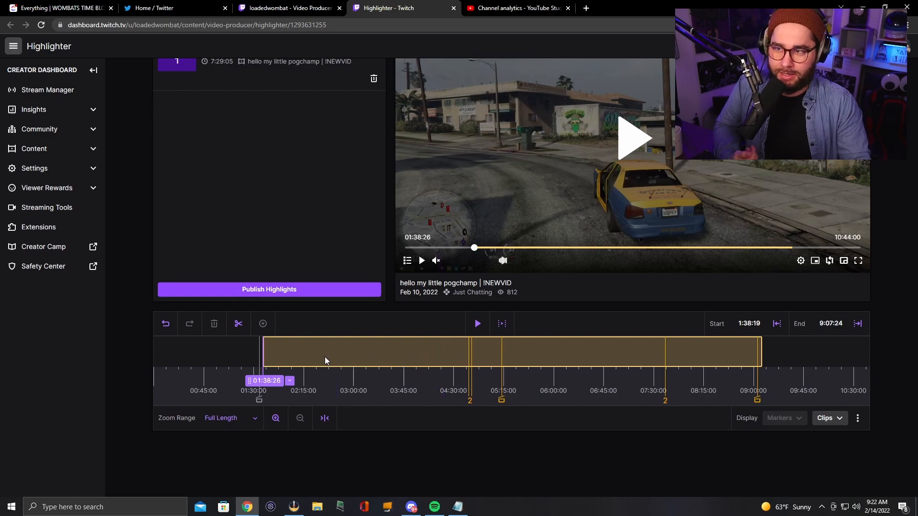
left_click_drag(262, 352, 286, 351)
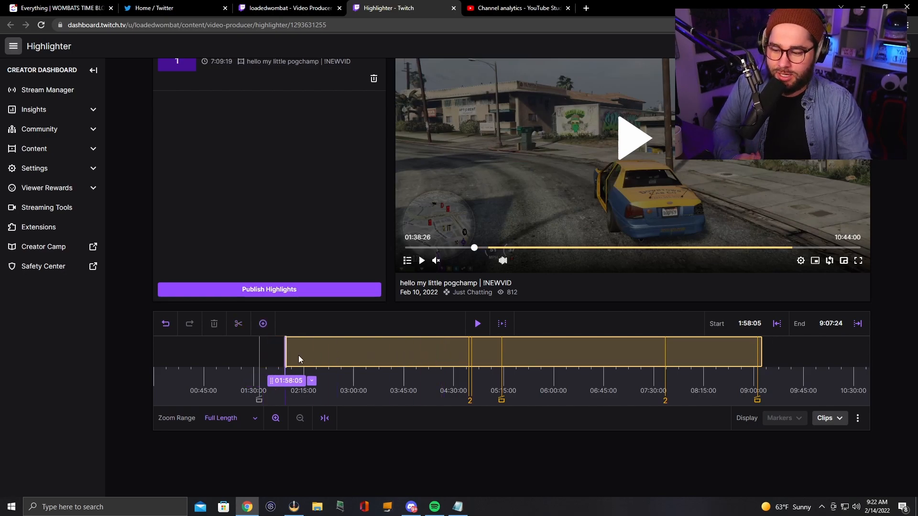
left_click_drag(286, 352, 404, 351)
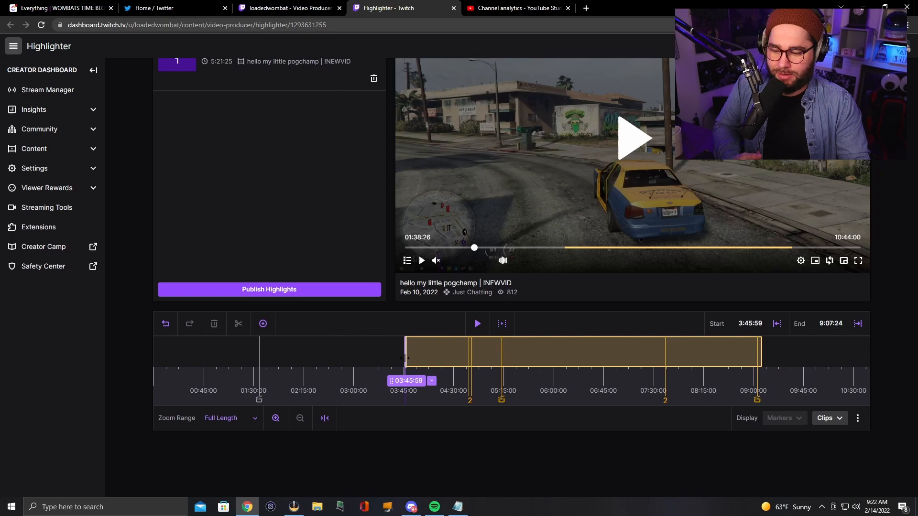
left_click_drag(405, 351, 427, 351)
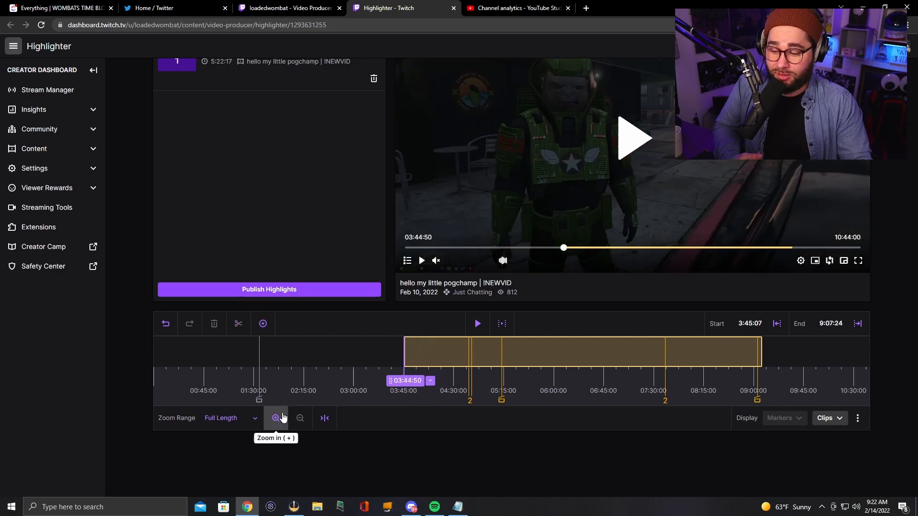
left_click(274, 417)
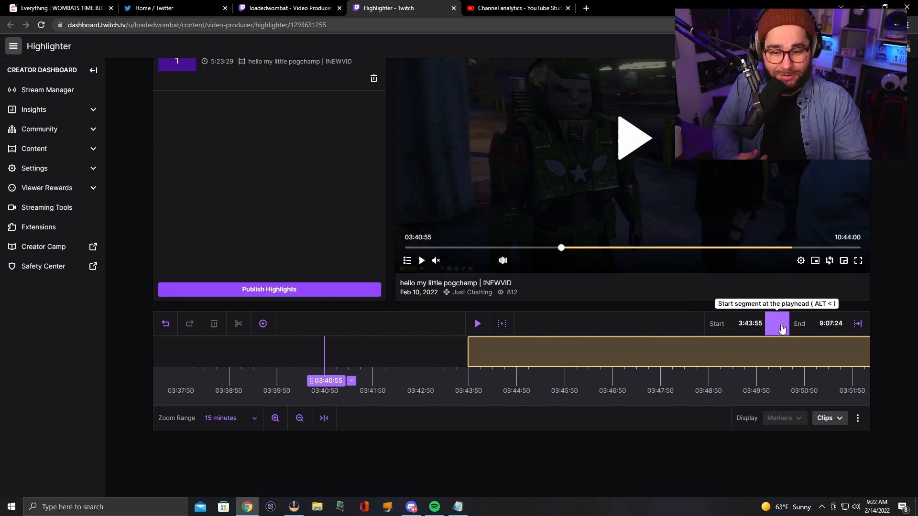
- Trim the highlight to run from 3:40:55 to 3:47:11
left_click(777, 323)
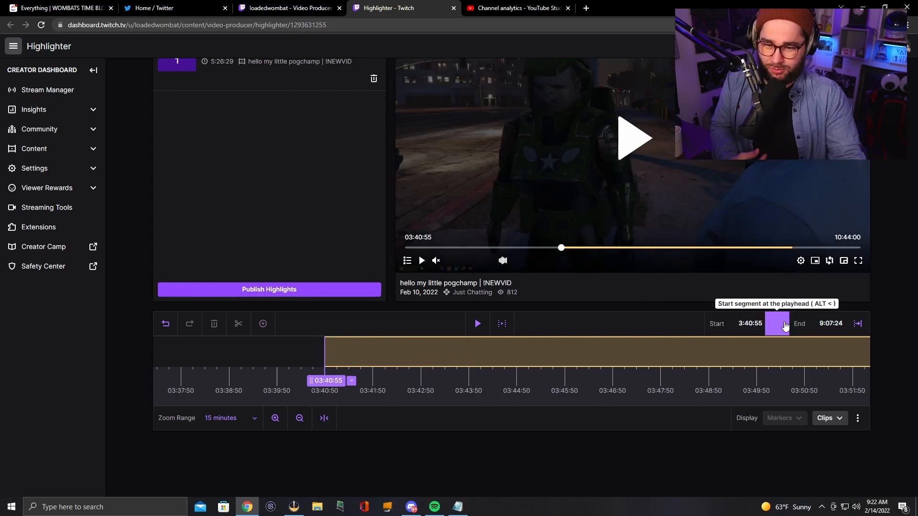
mouse_move(334, 342)
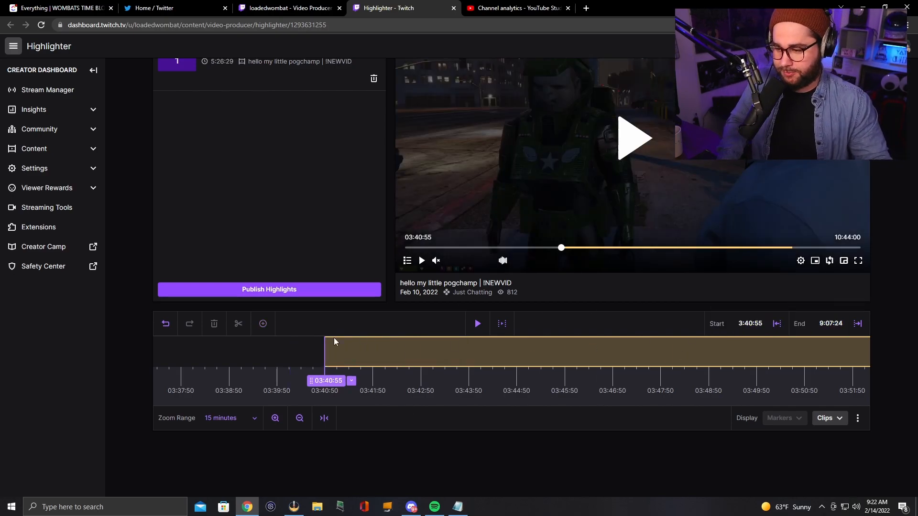
mouse_move(777, 323)
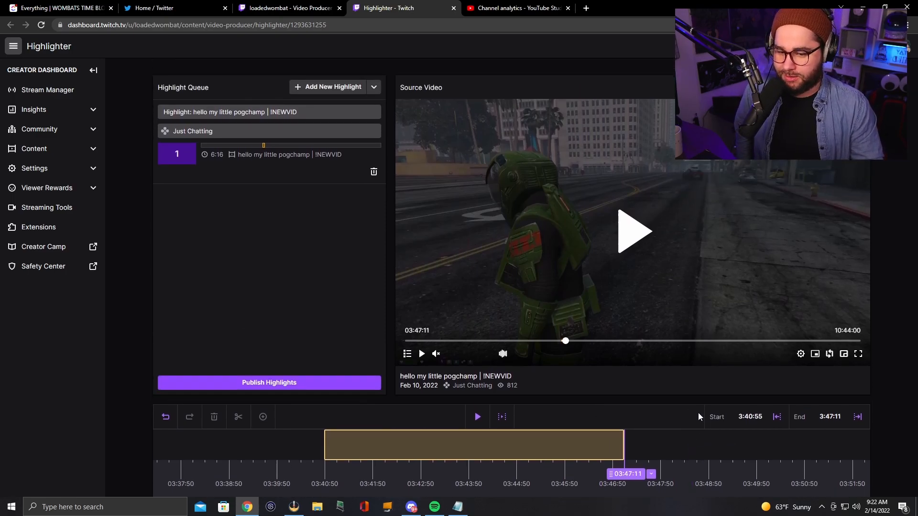
left_click(532, 448)
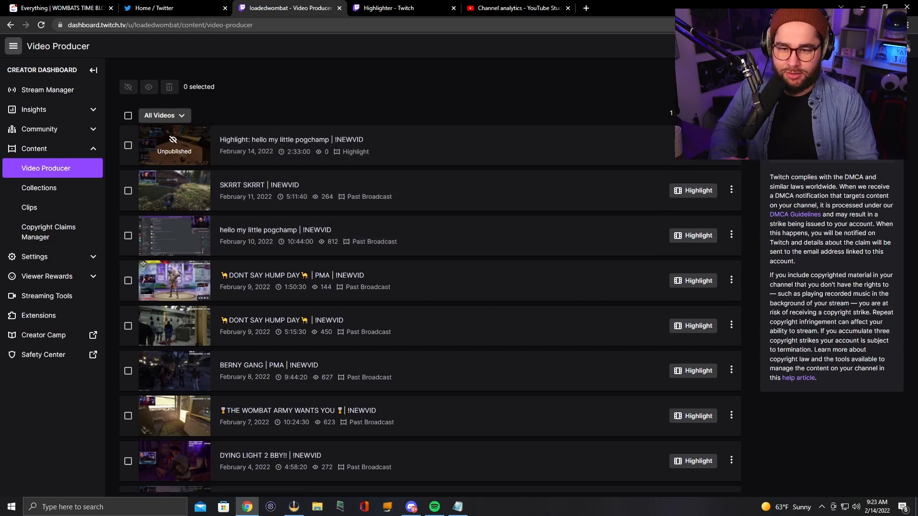
- Try exporting the highlight to YouTube from its ⋮ menu and dismiss the account notice
left_click(730, 145)
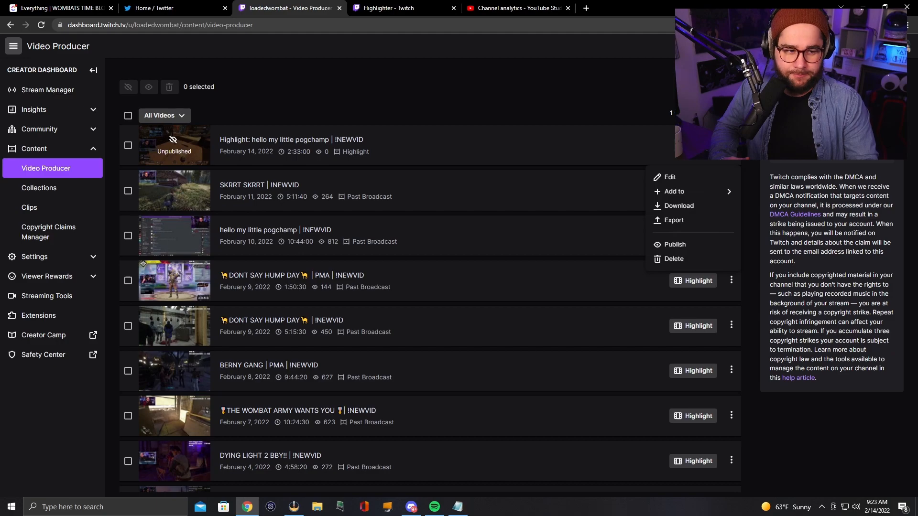
mouse_move(674, 191)
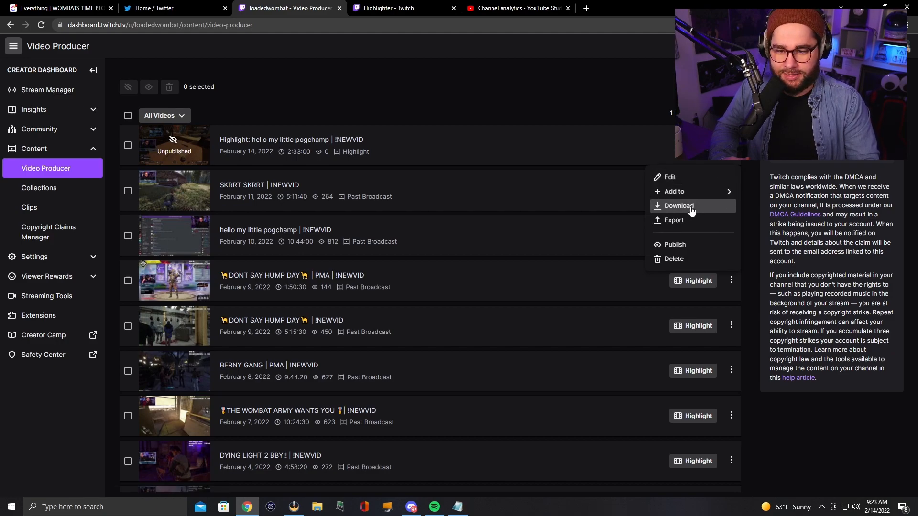
mouse_move(691, 216)
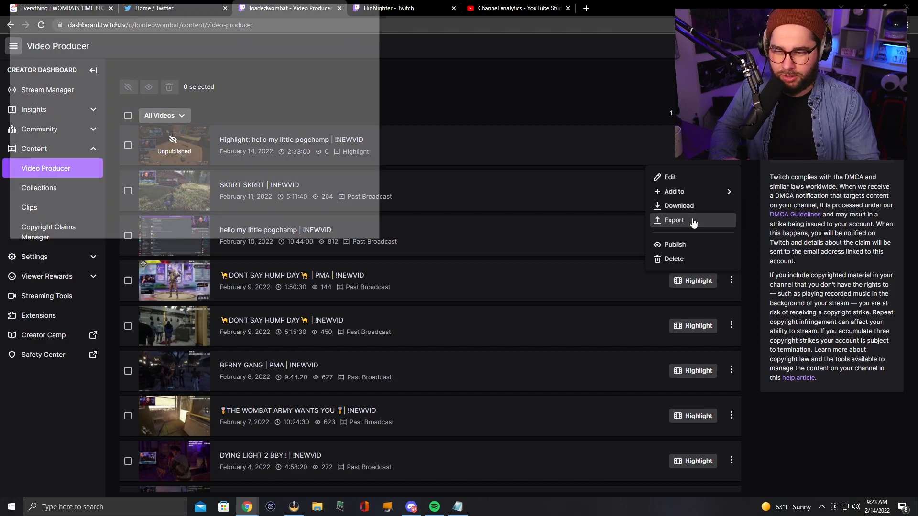
left_click(674, 219)
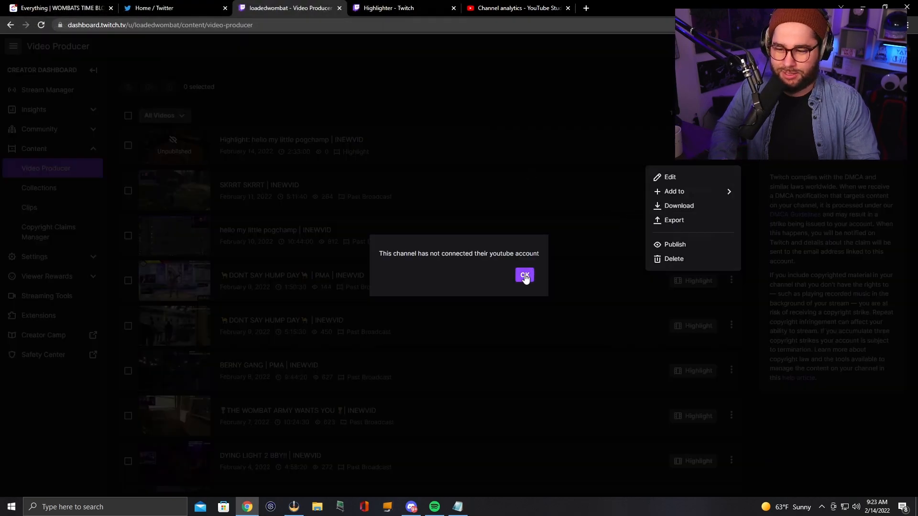
left_click(523, 276)
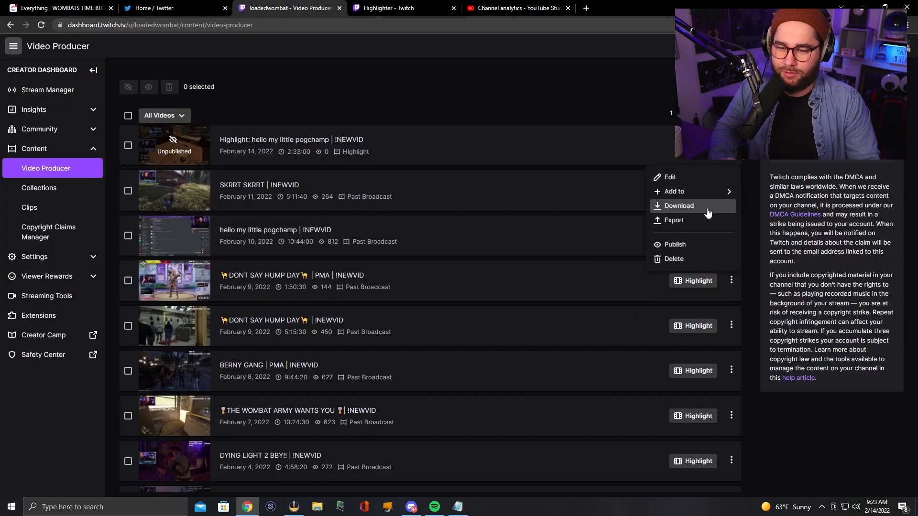